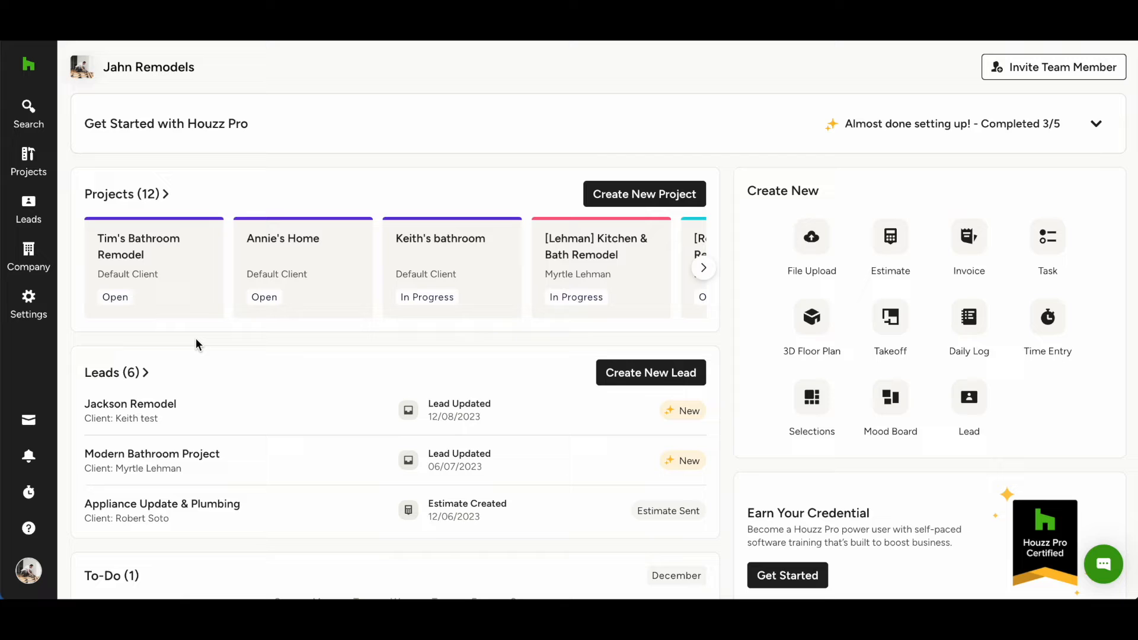
- Bring up the company and account settings flyout from the dashboard sidebar
left_click(29, 302)
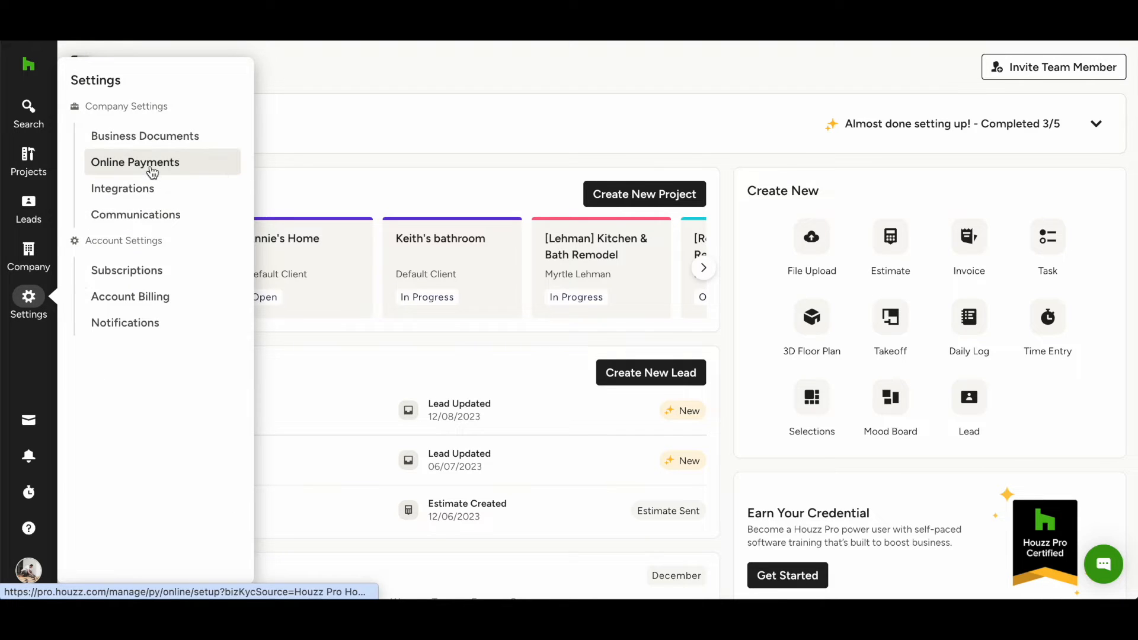
mouse_move(135, 163)
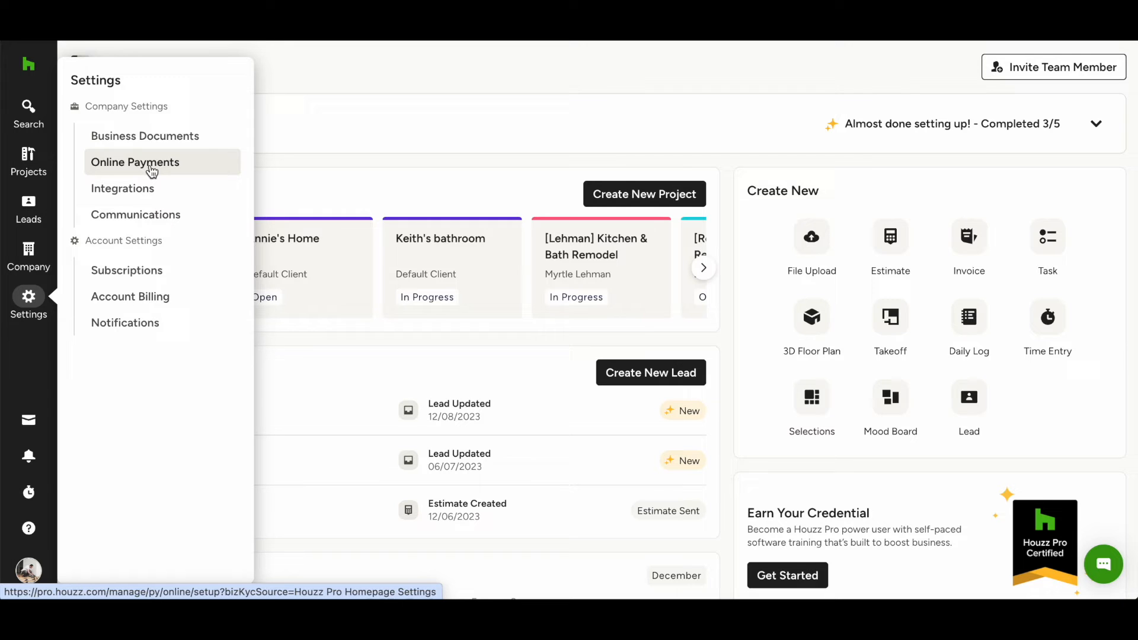
- Edit Default Payment Settings so the ACH limit reads $15,000 instead of $10,000
left_click(135, 163)
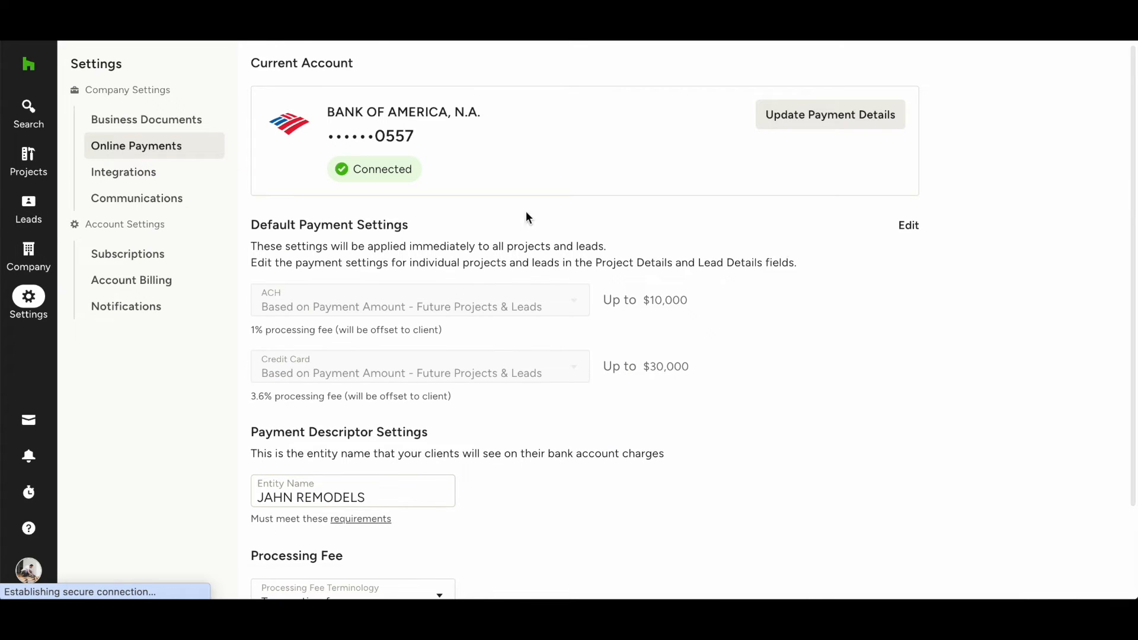
left_click(909, 225)
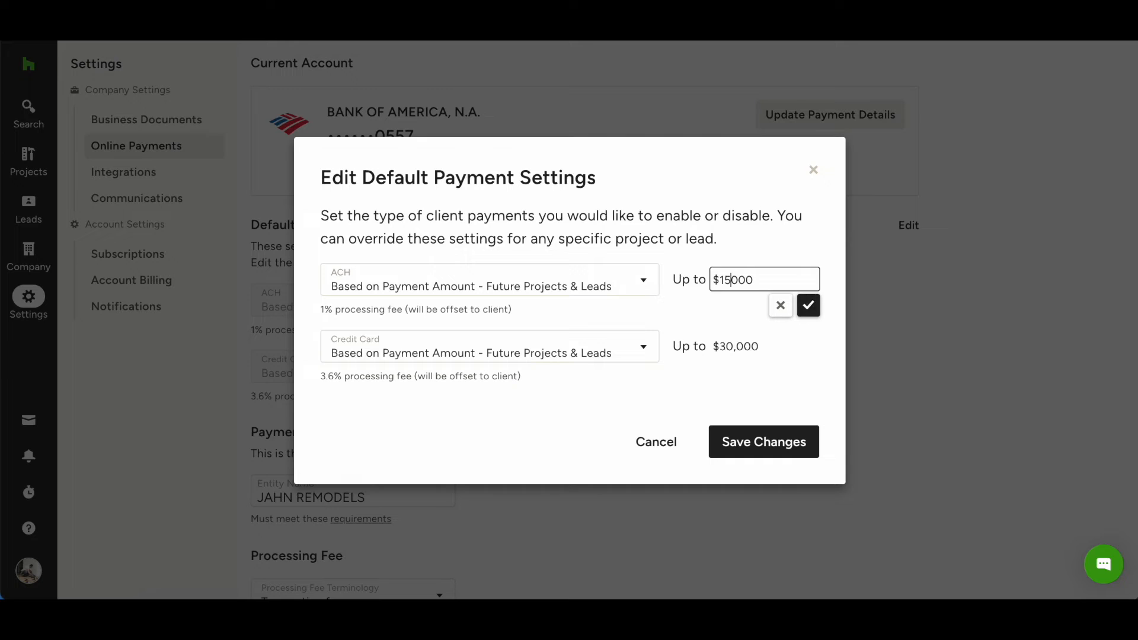
left_click(807, 305)
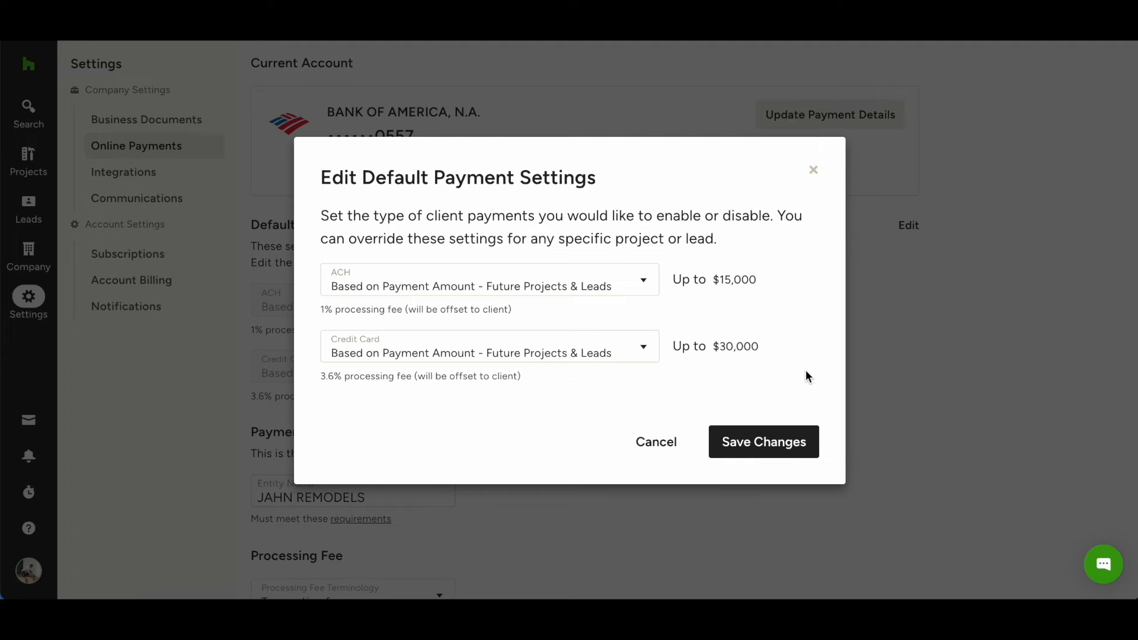
mouse_move(806, 383)
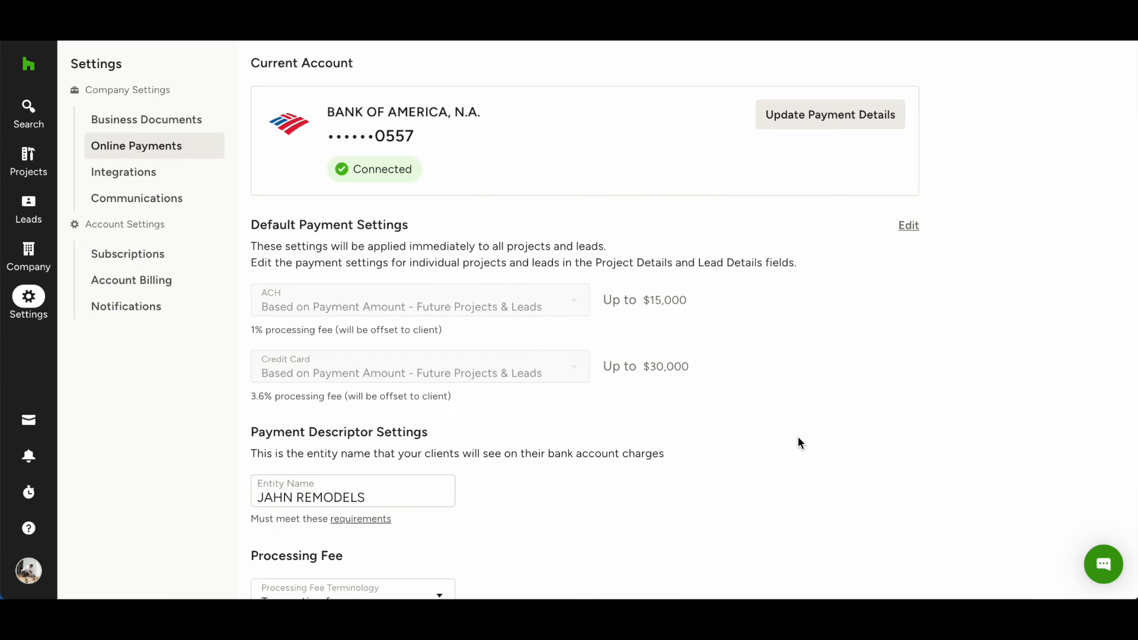
scroll("down", 3)
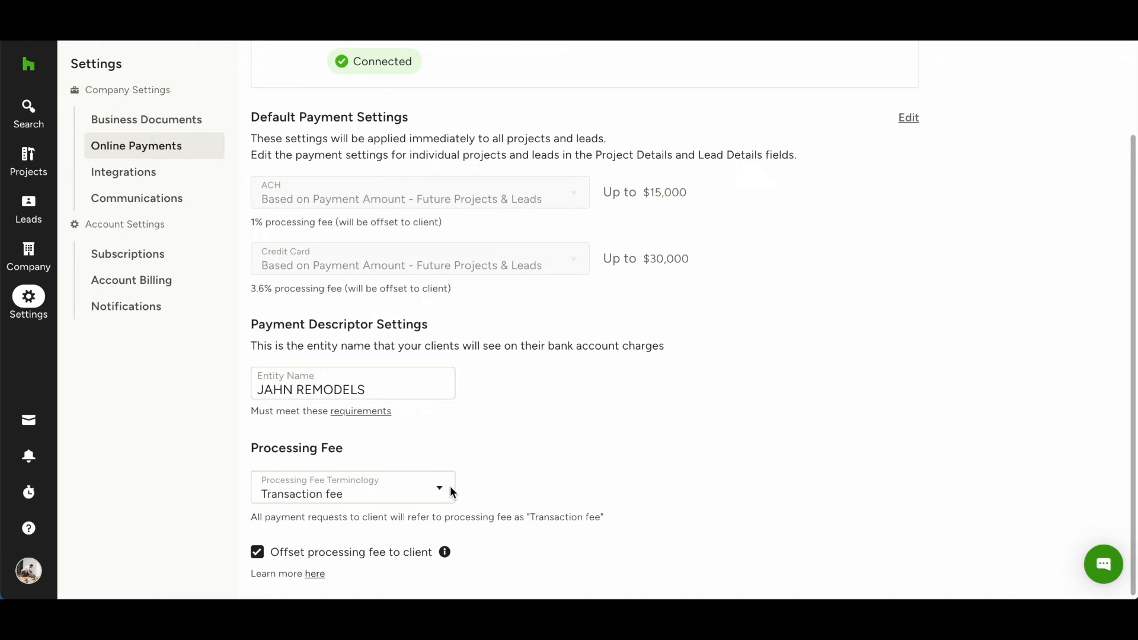
left_click(354, 486)
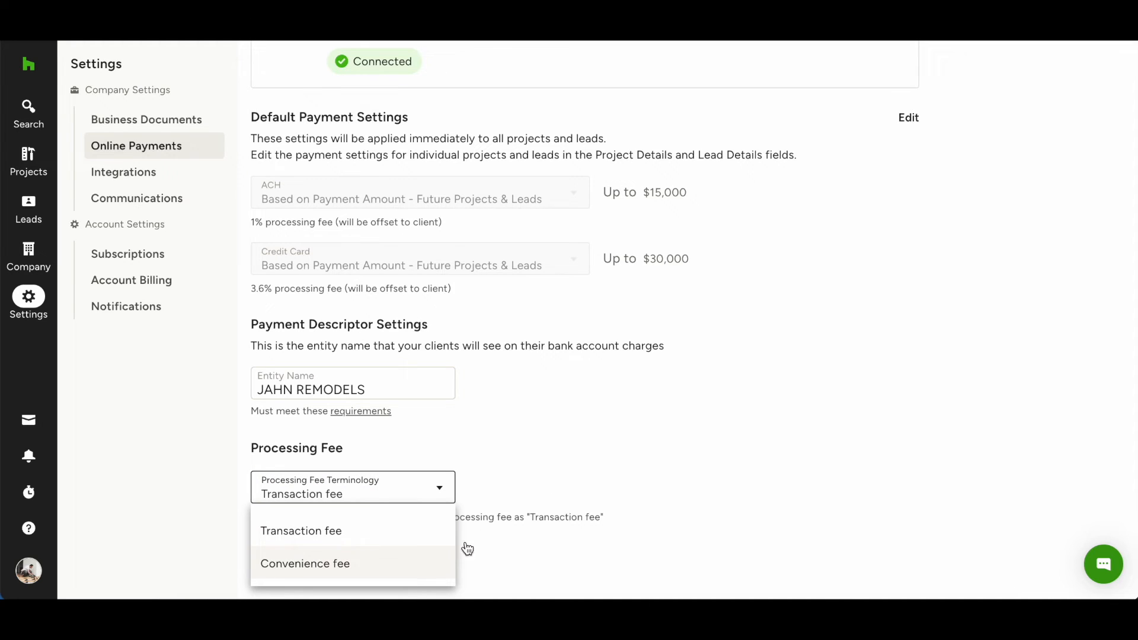
left_click(300, 531)
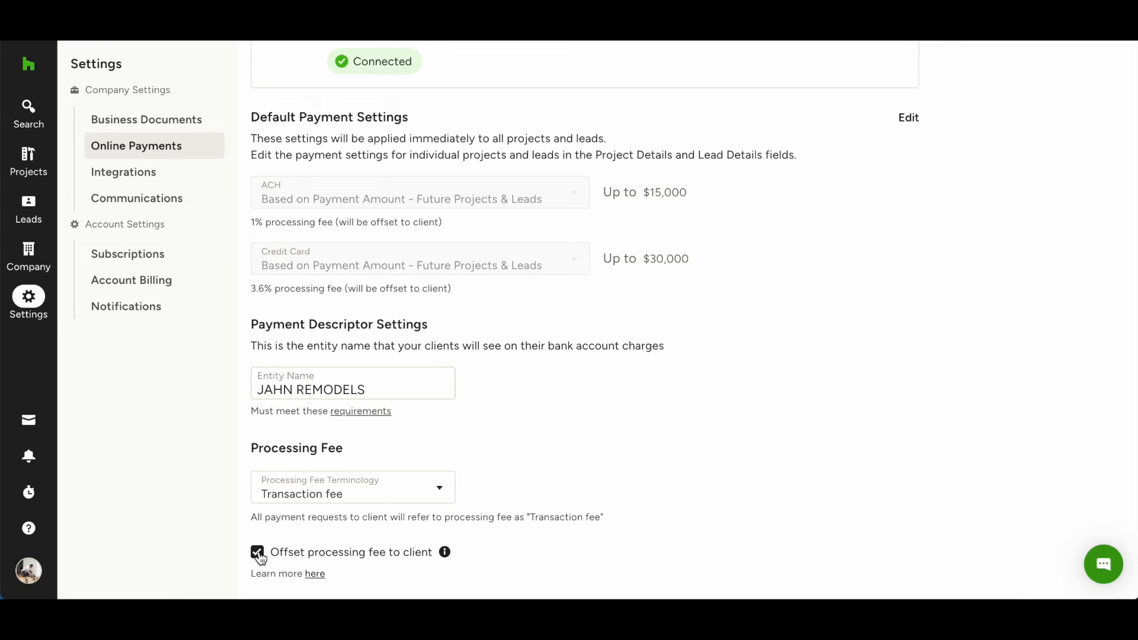
left_click(257, 552)
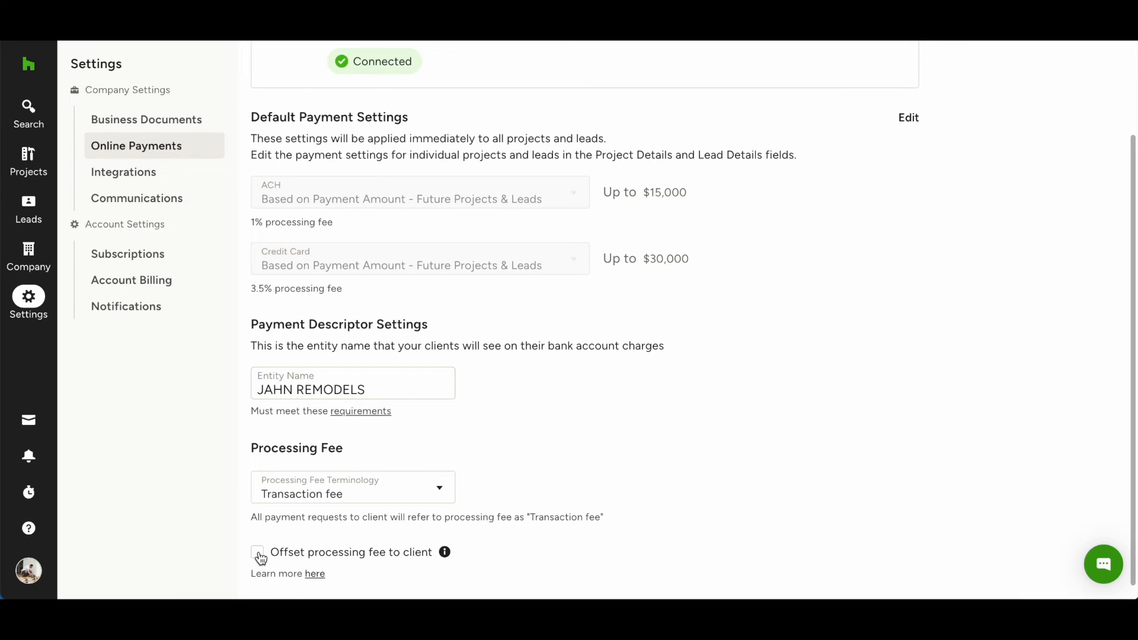
left_click(257, 553)
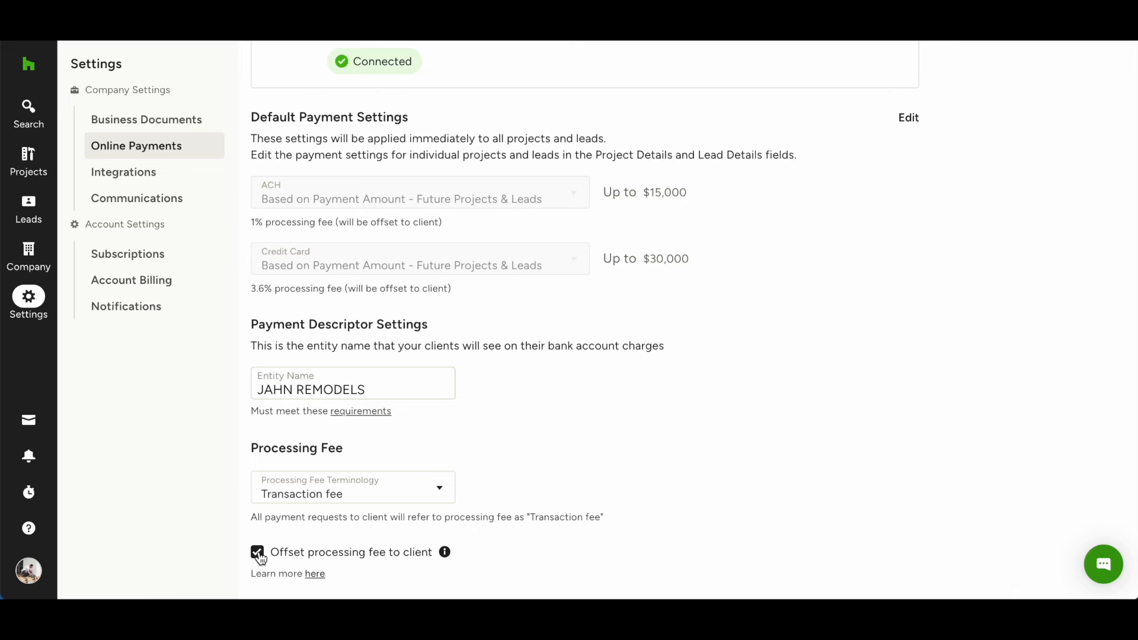
mouse_move(315, 574)
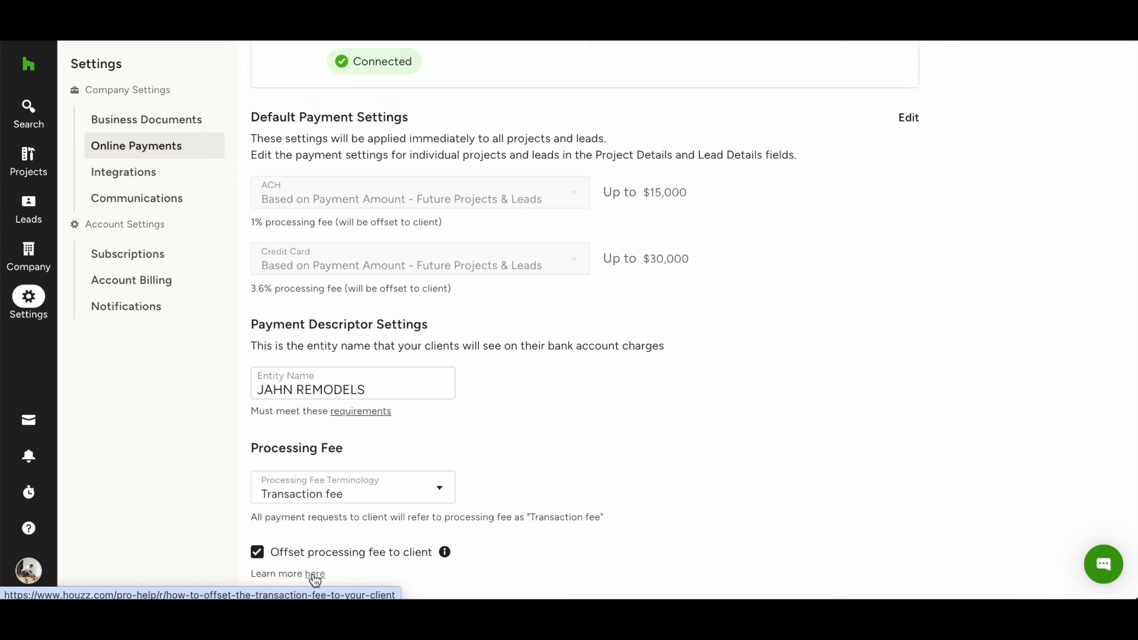
mouse_move(242, 519)
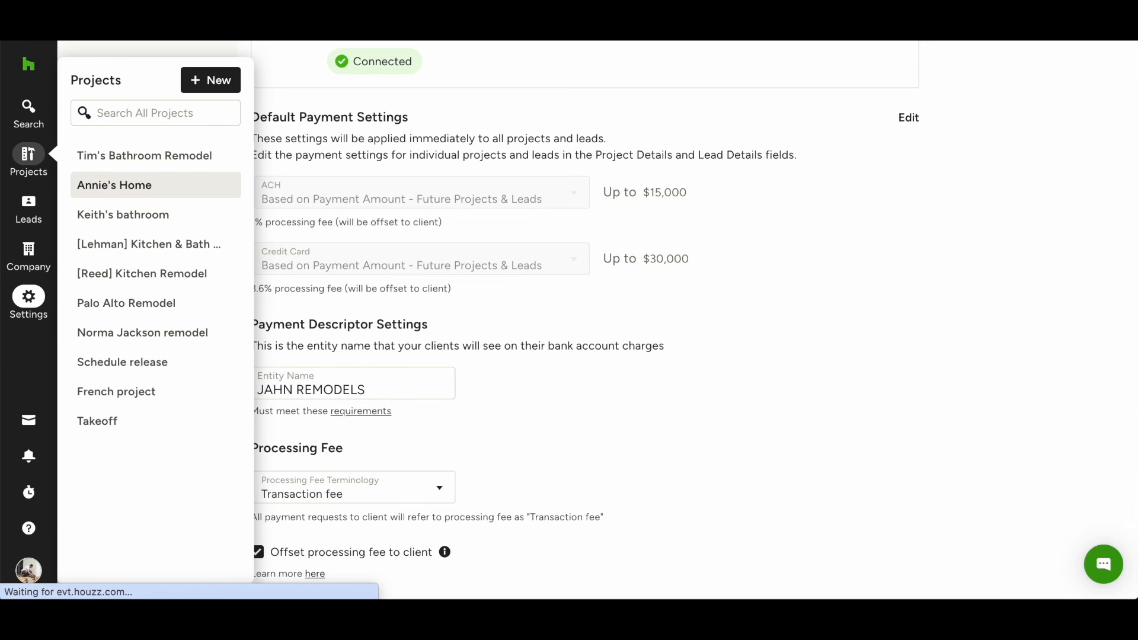
- Go into Annie's Home and bring up its project details for editing
left_click(114, 185)
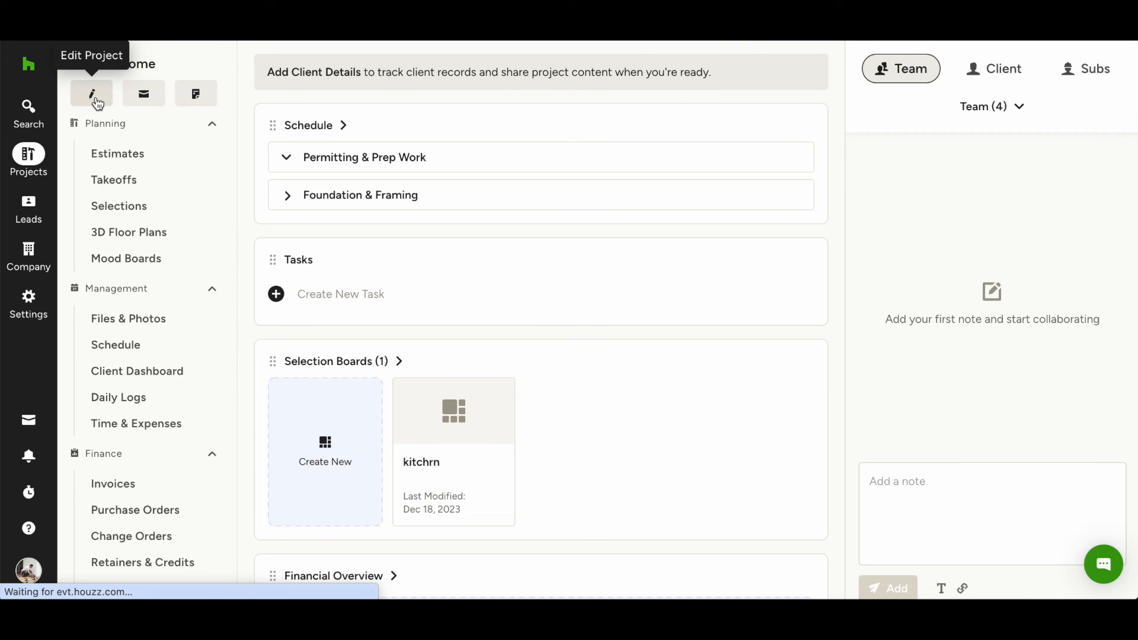
left_click(92, 92)
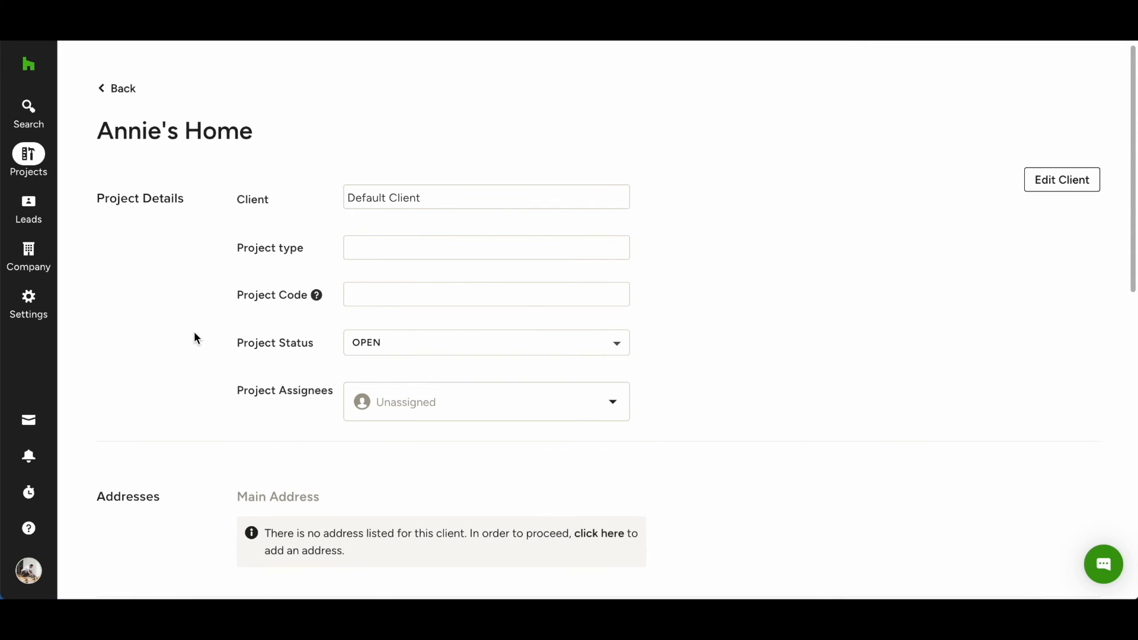
- Under Online Payment Methods, enter 15000 as Annie's Home ACH limit in place of $10,000
scroll("down", 3)
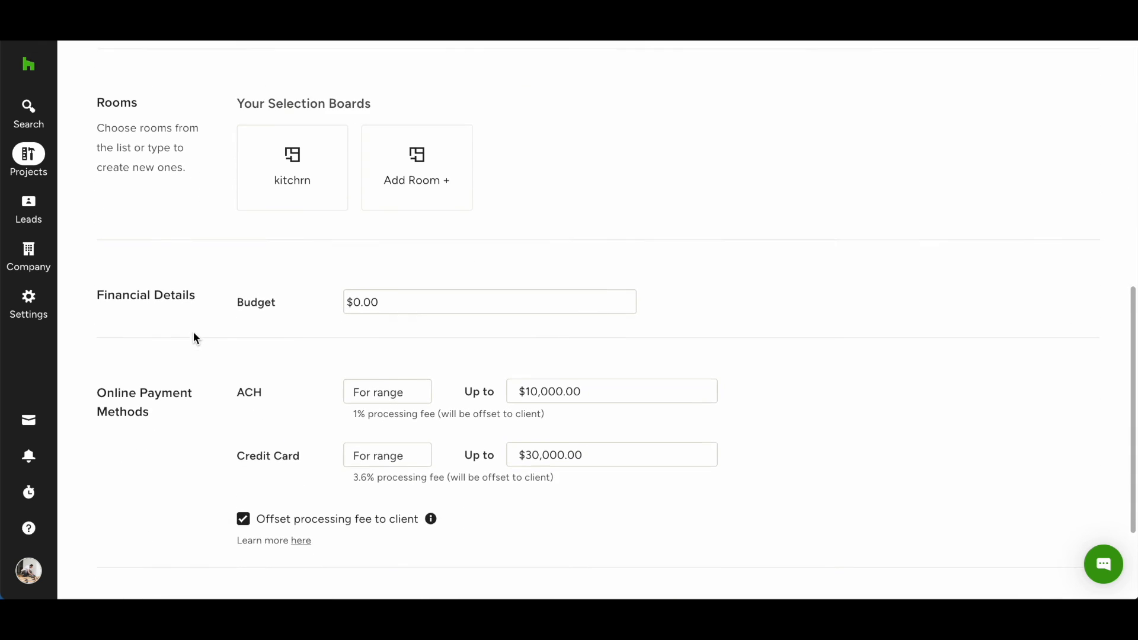
scroll("down", 3)
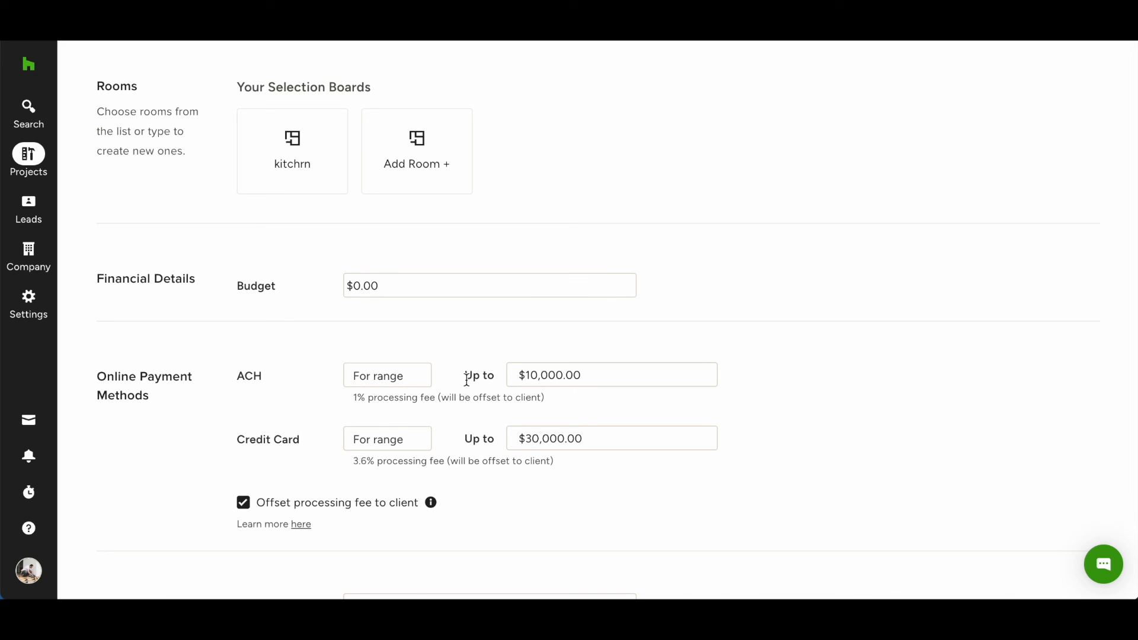
left_click(612, 374)
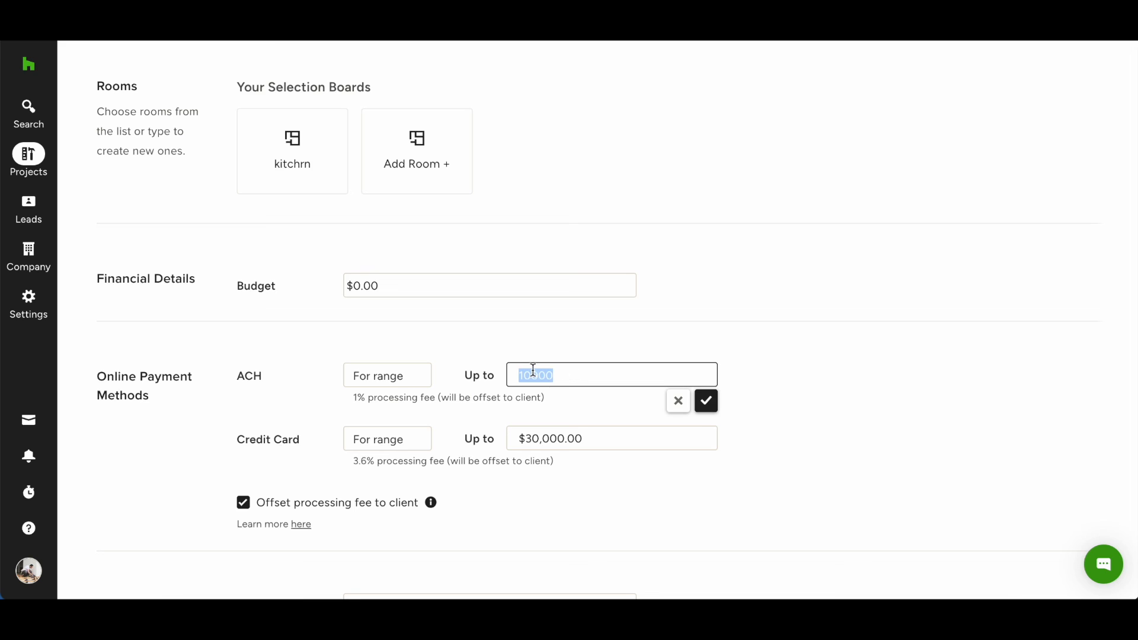
type("15000")
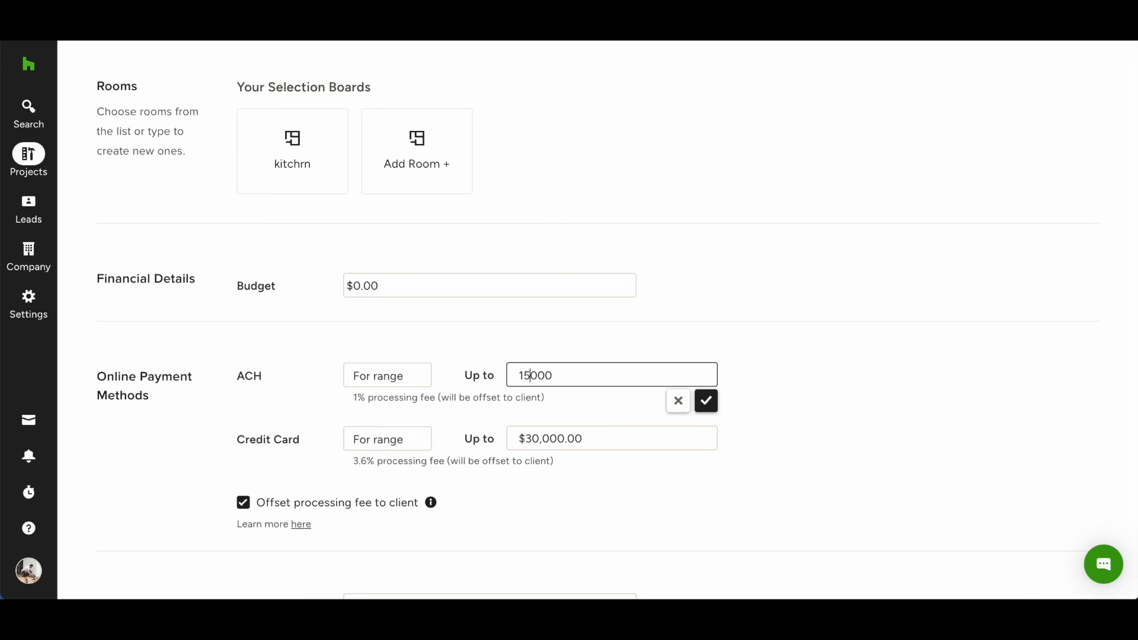